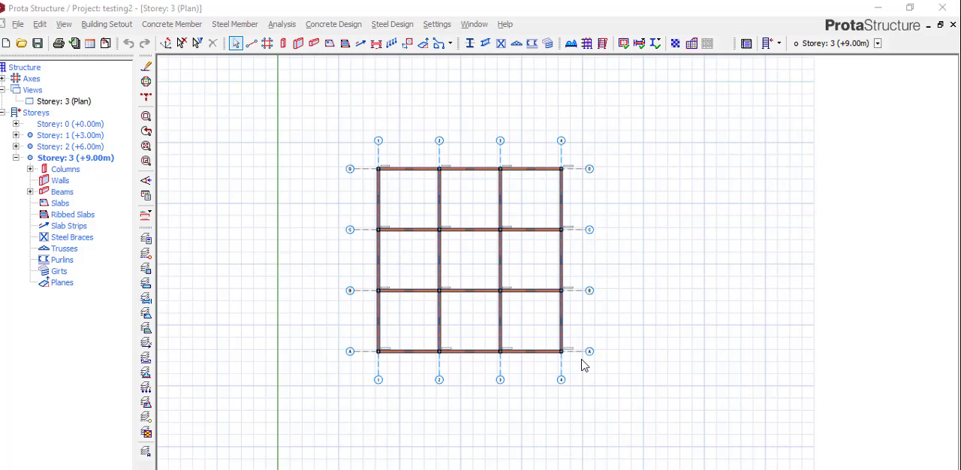
mouse_move(838, 423)
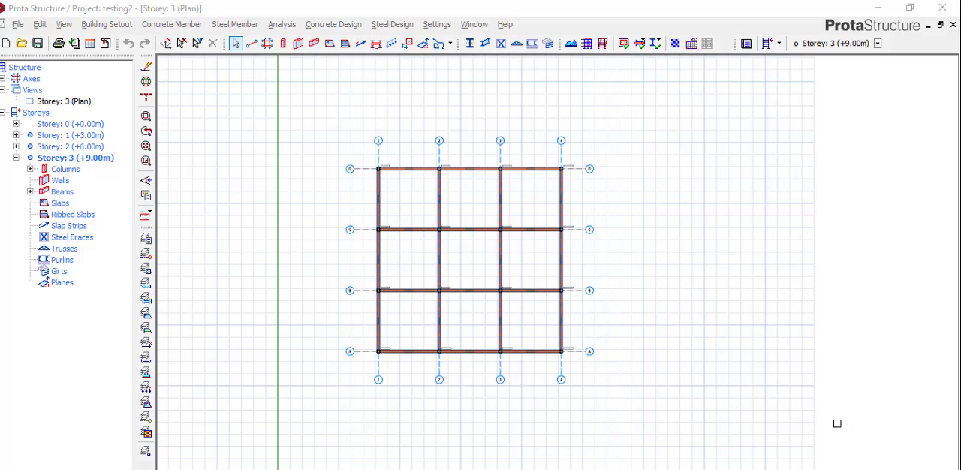